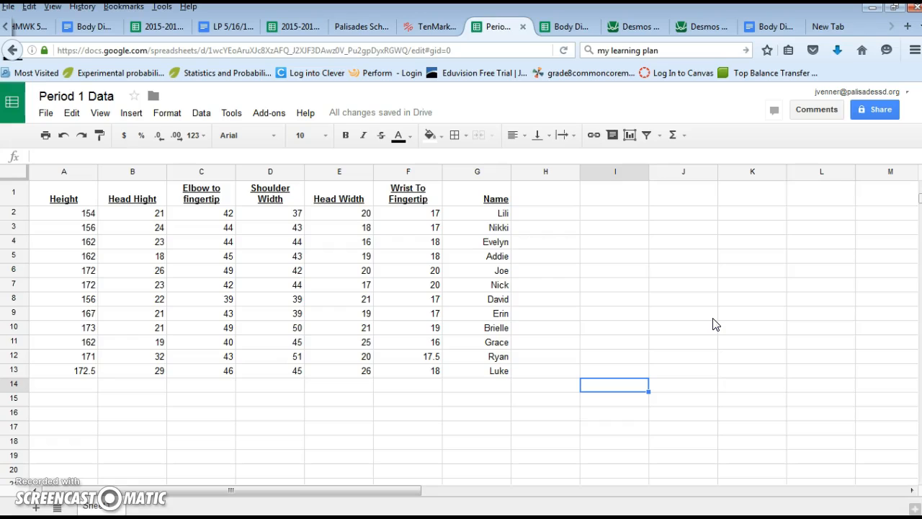
mouse_move(568, 280)
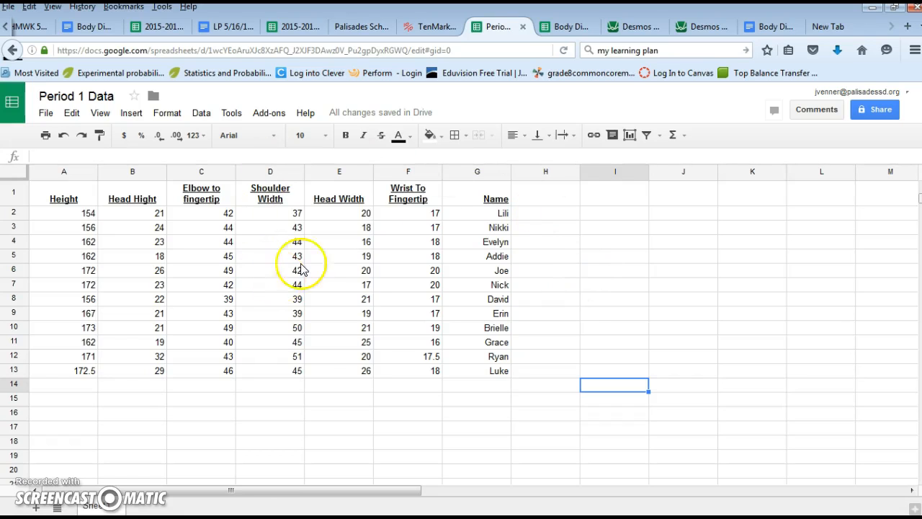
mouse_move(645, 26)
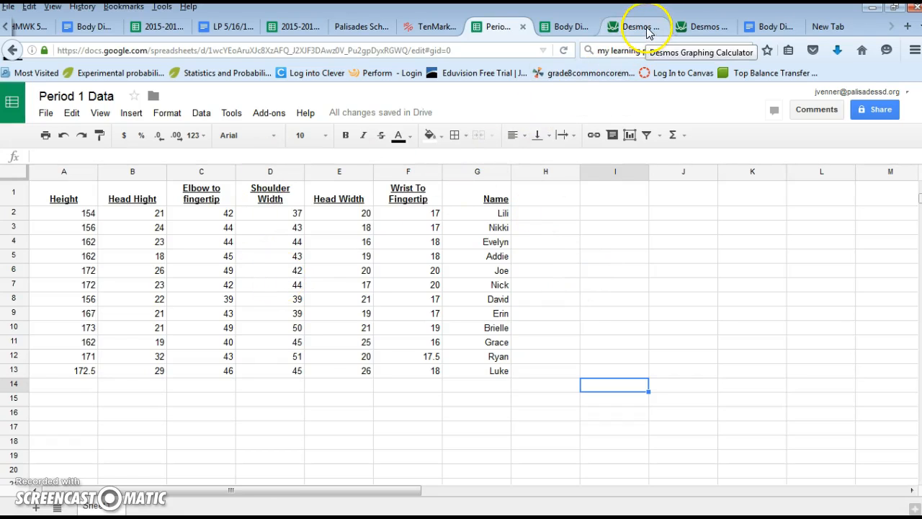
Step: Shift the estimated line's d slider down to 3.2 and back up to 4.2 on the group graph
click(634, 26)
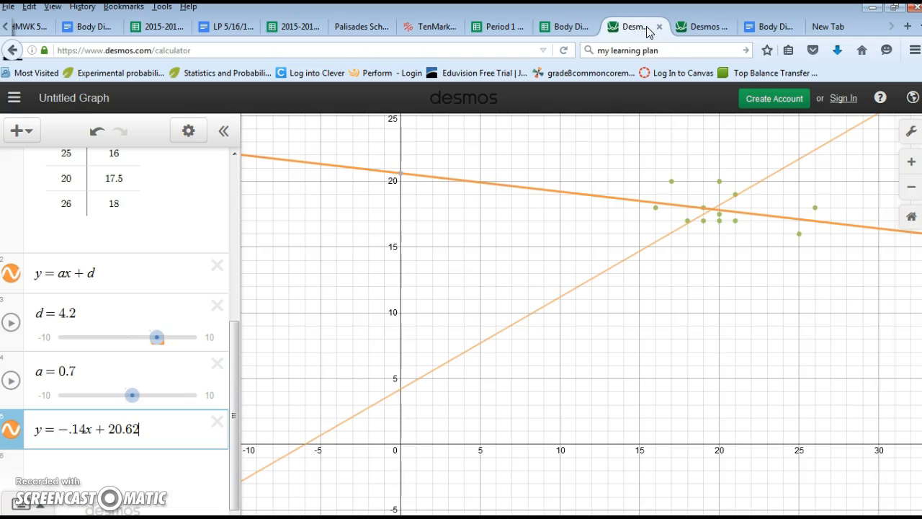
mouse_move(230, 398)
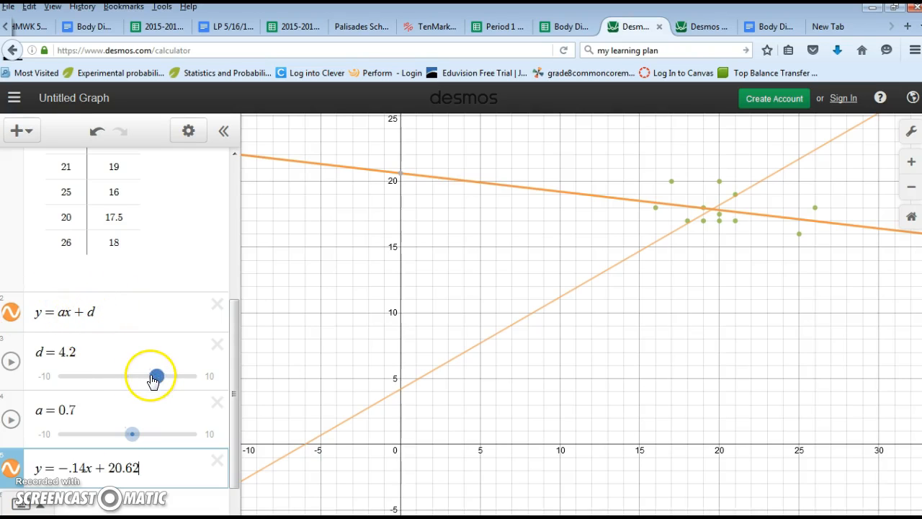
drag(156, 375, 150, 374)
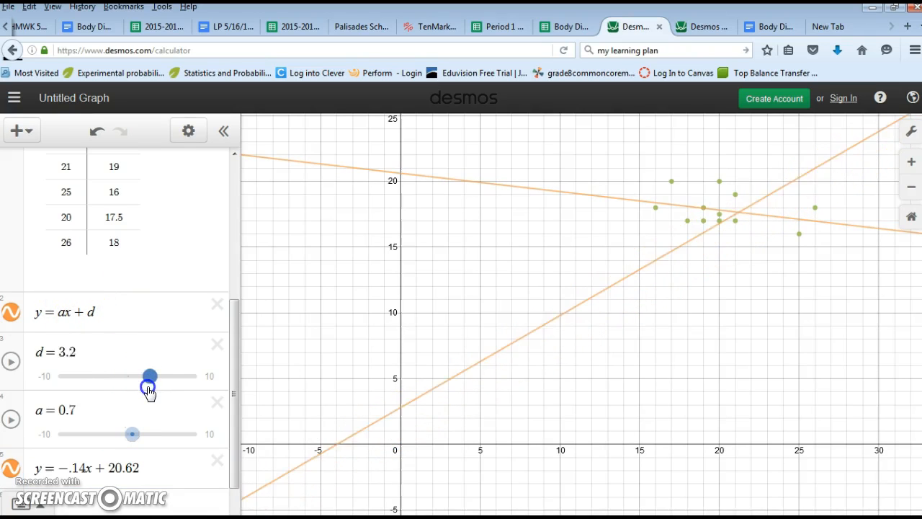
drag(150, 375, 157, 375)
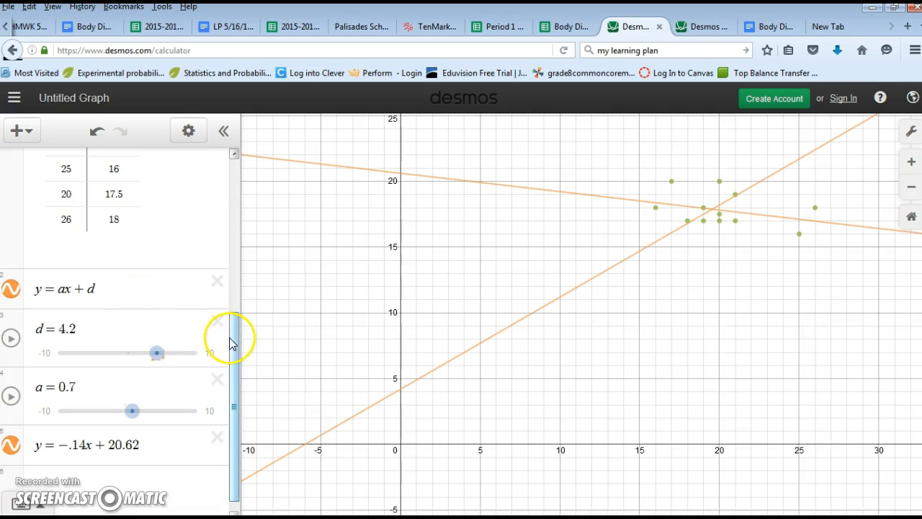
drag(232, 334, 236, 367)
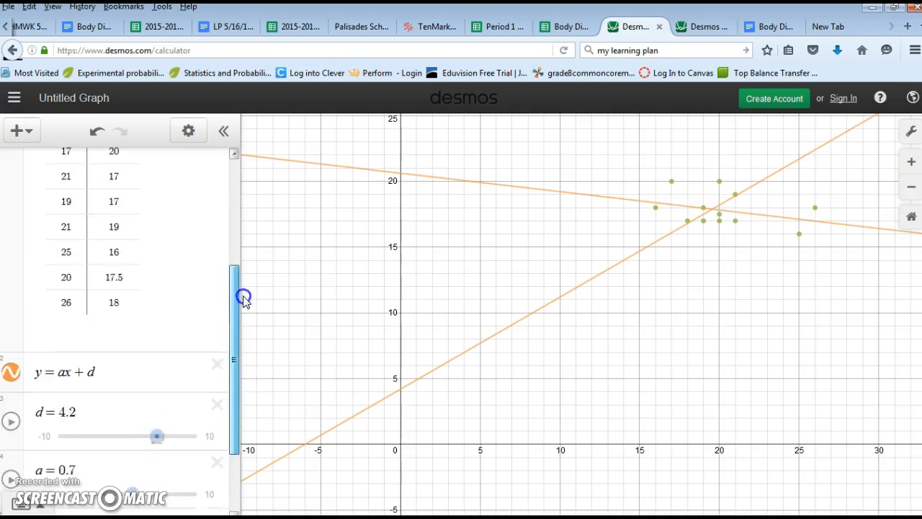
drag(244, 297, 239, 448)
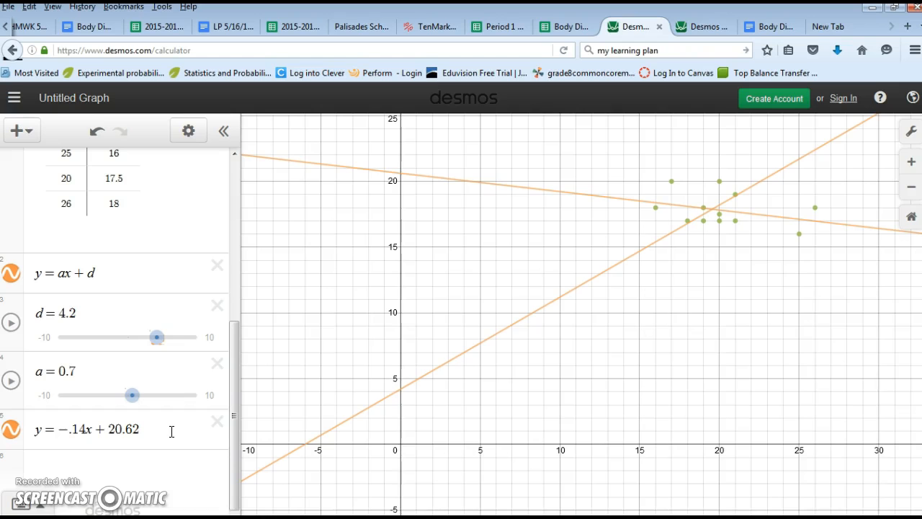
click(498, 26)
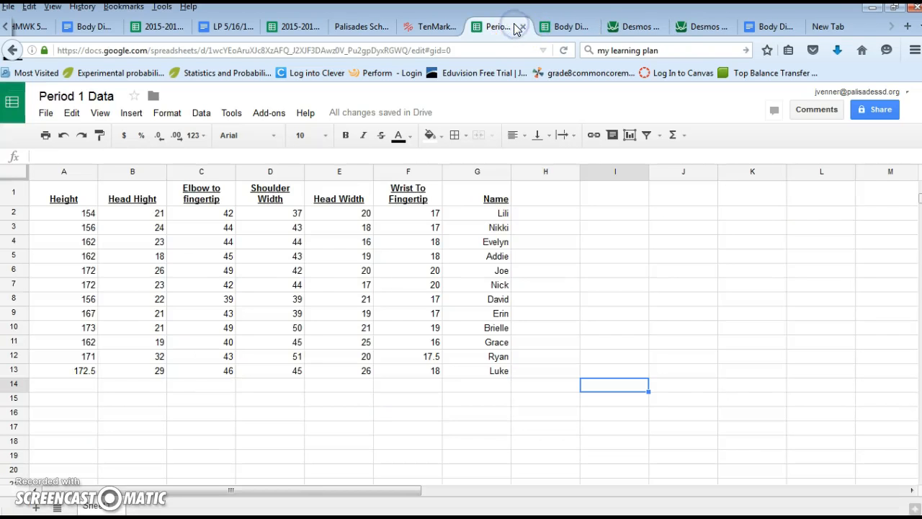
click(633, 26)
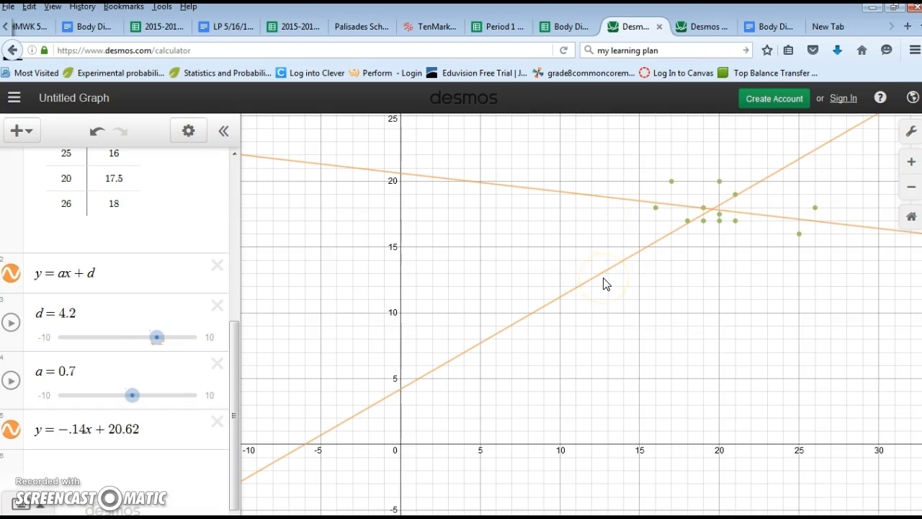
mouse_move(582, 200)
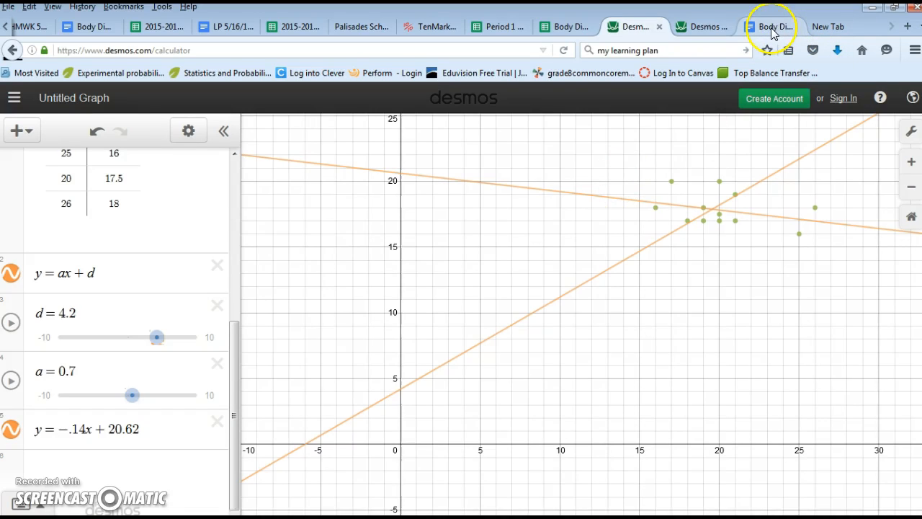
Step: Select My Estimated Trendline and the other two group bullets and highlight them yellow
click(771, 26)
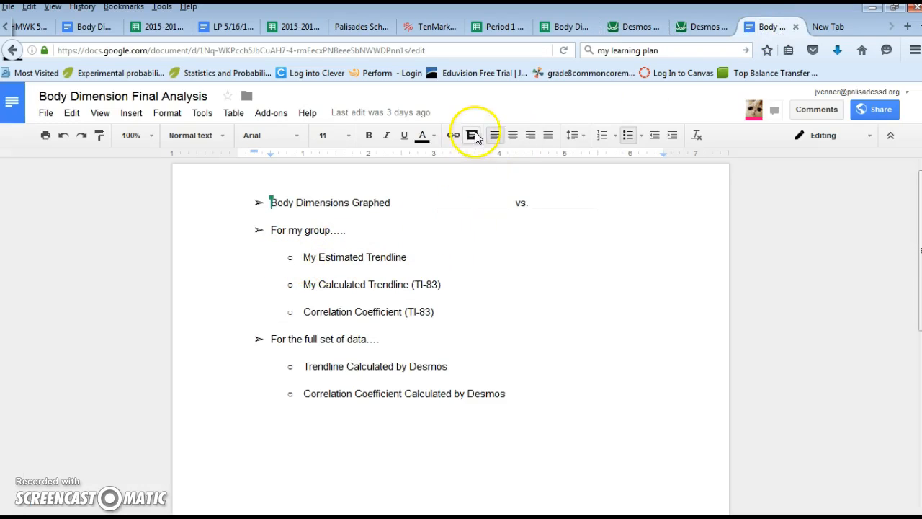
click(424, 135)
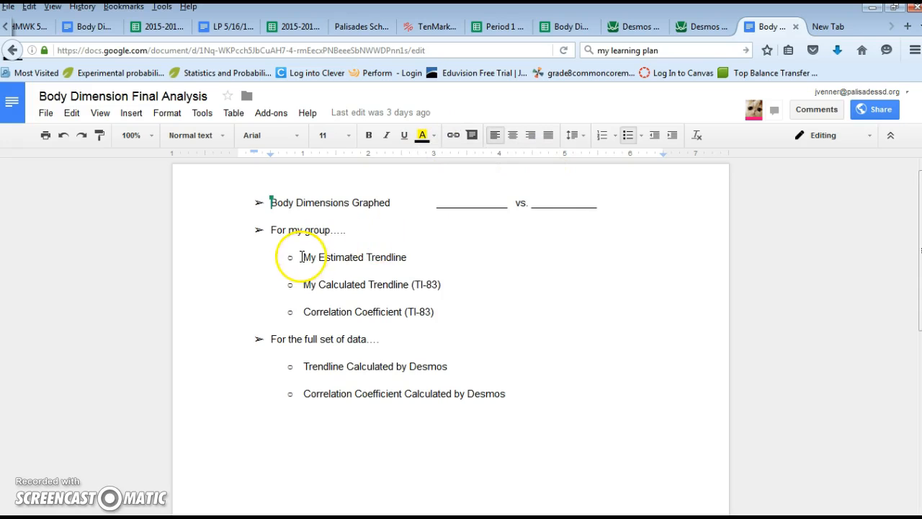
drag(304, 257, 441, 312)
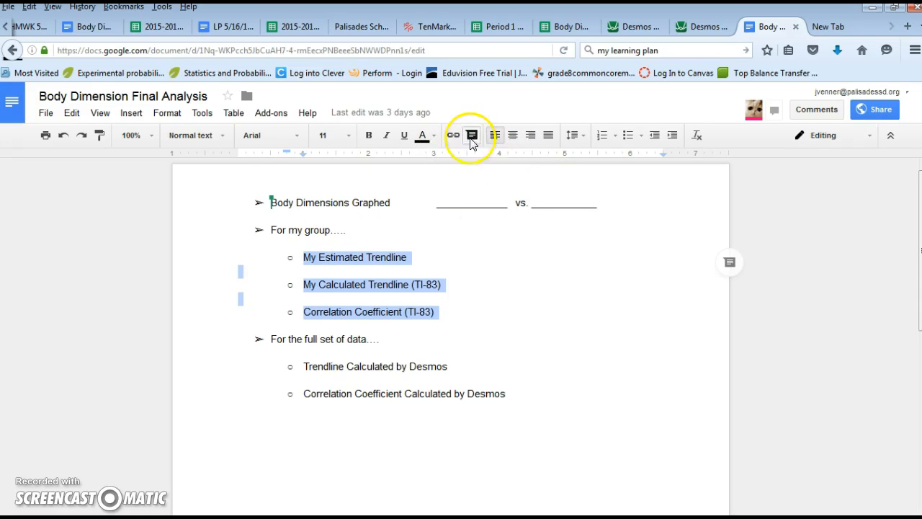
click(424, 135)
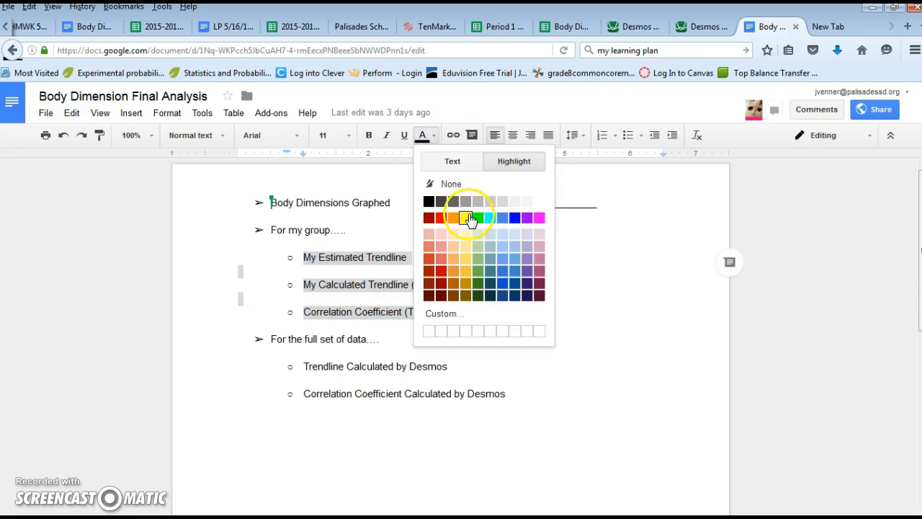
click(470, 216)
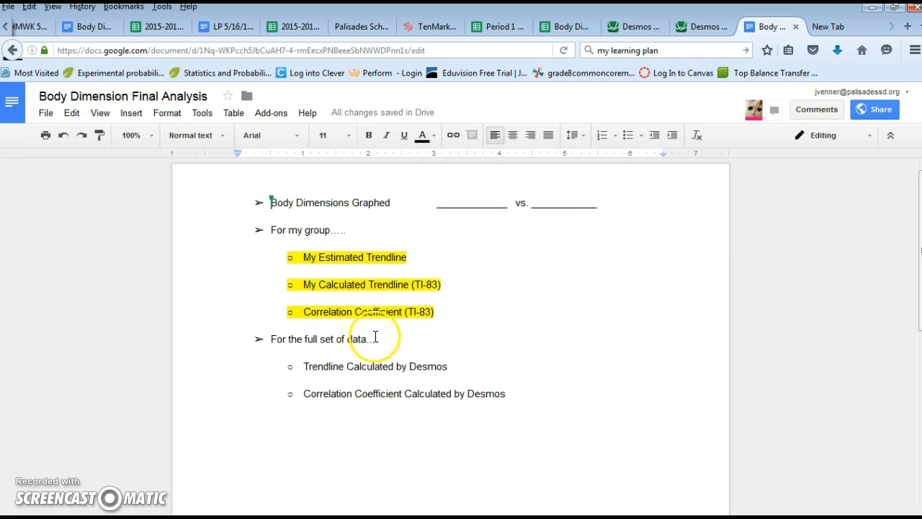
click(565, 25)
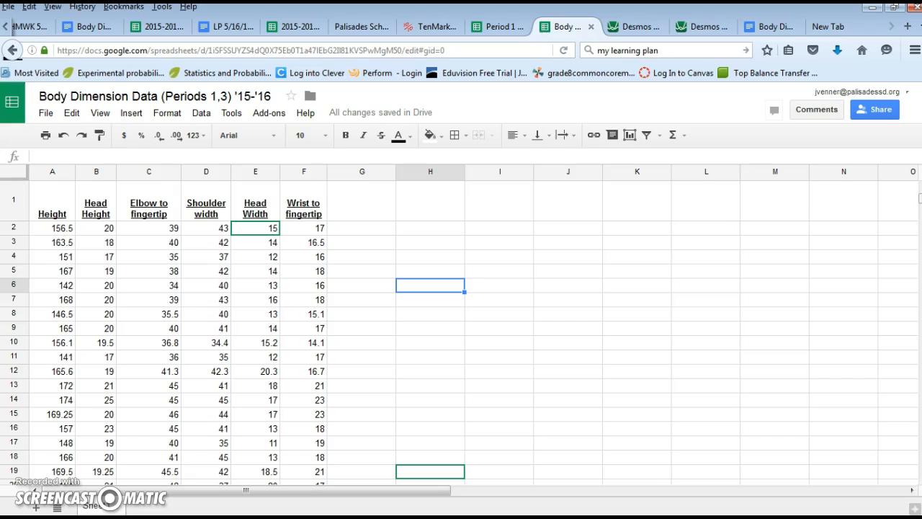
mouse_move(705, 26)
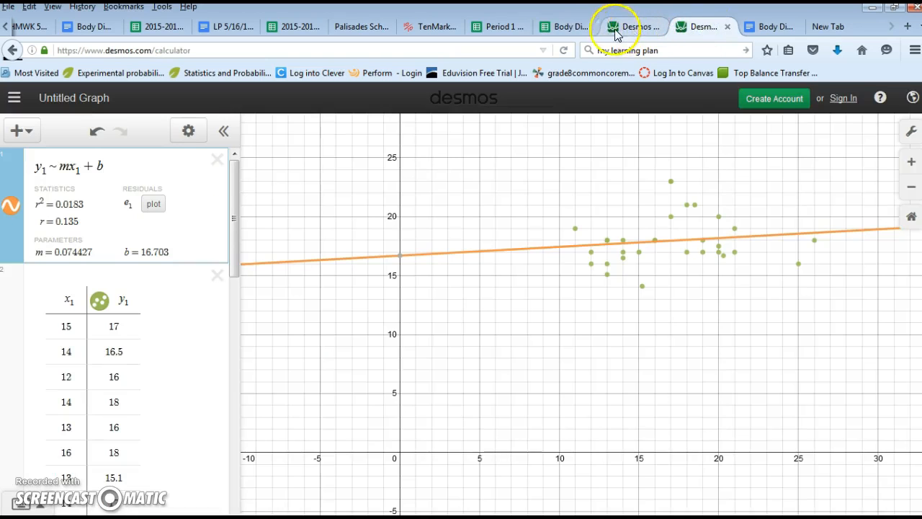
Step: View the full class data sheet, then the full-data regression graph with r = 0.135
click(565, 26)
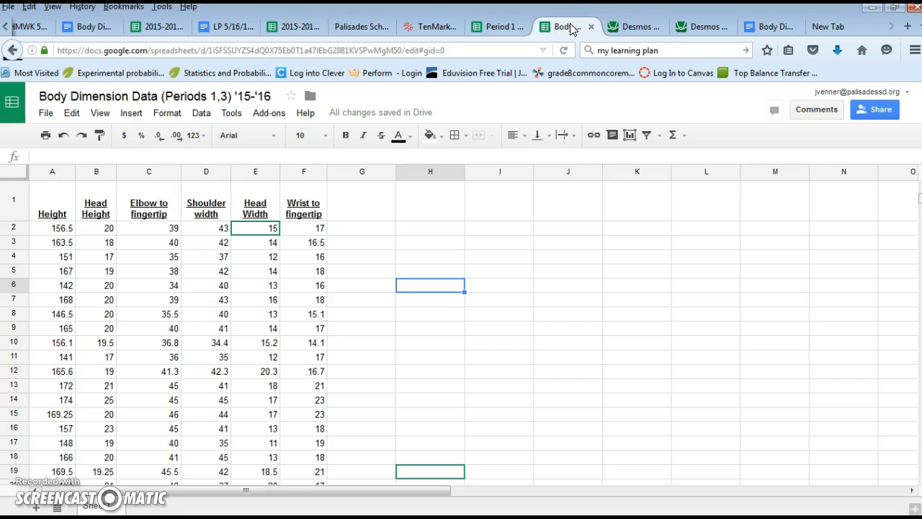
click(699, 26)
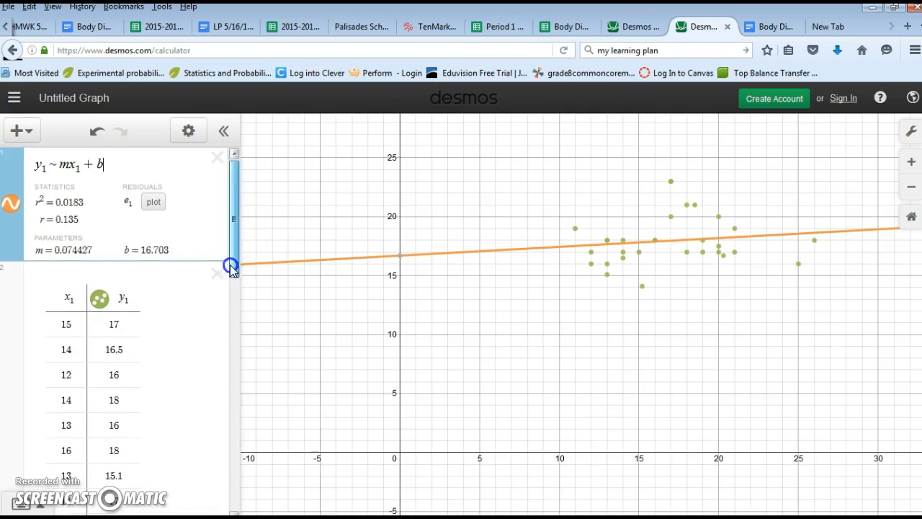
drag(234, 267, 233, 435)
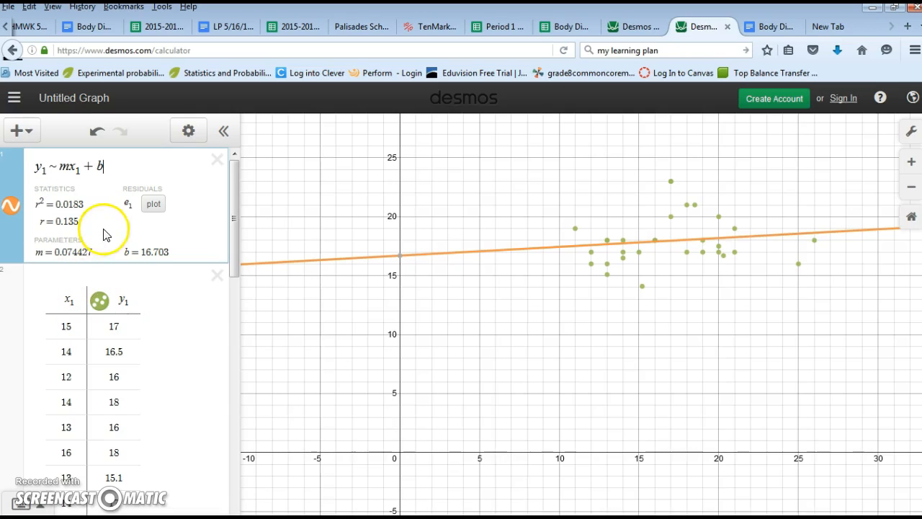
mouse_move(112, 251)
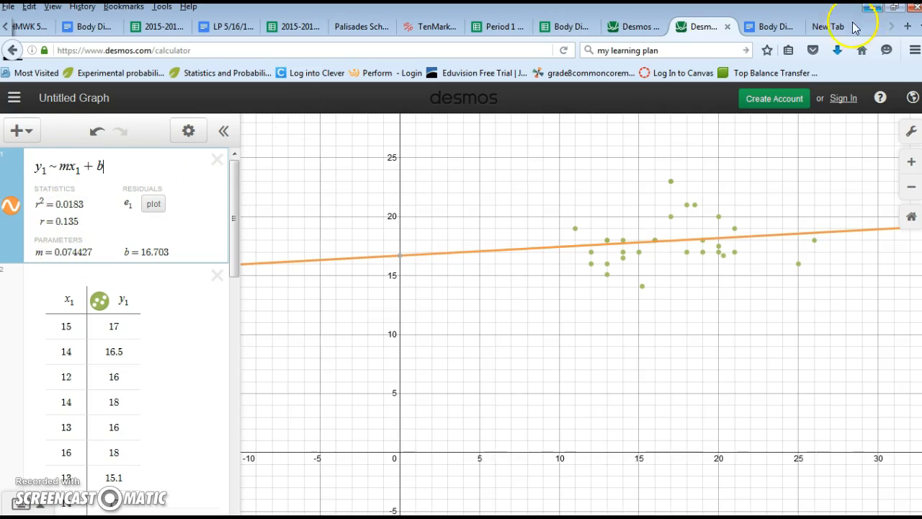
Step: Highlight the Desmos trendline and correlation coefficient bullets light blue
click(766, 25)
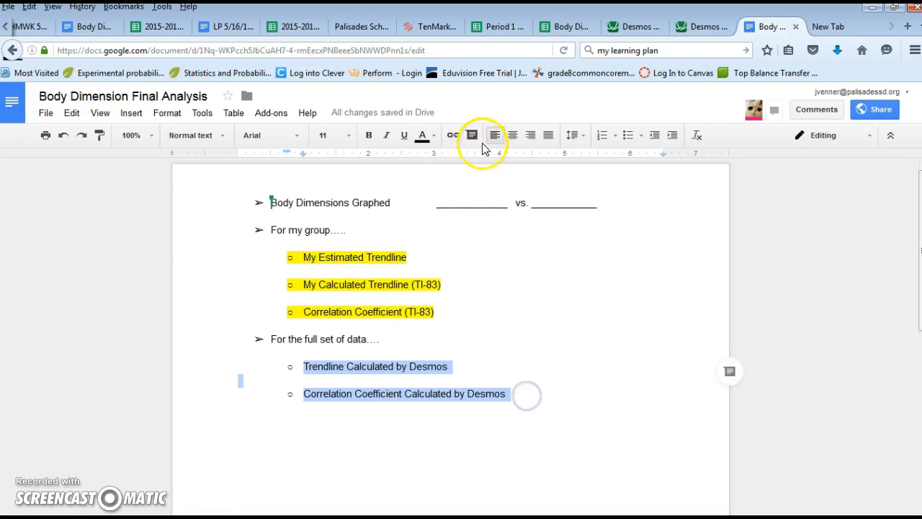
click(427, 135)
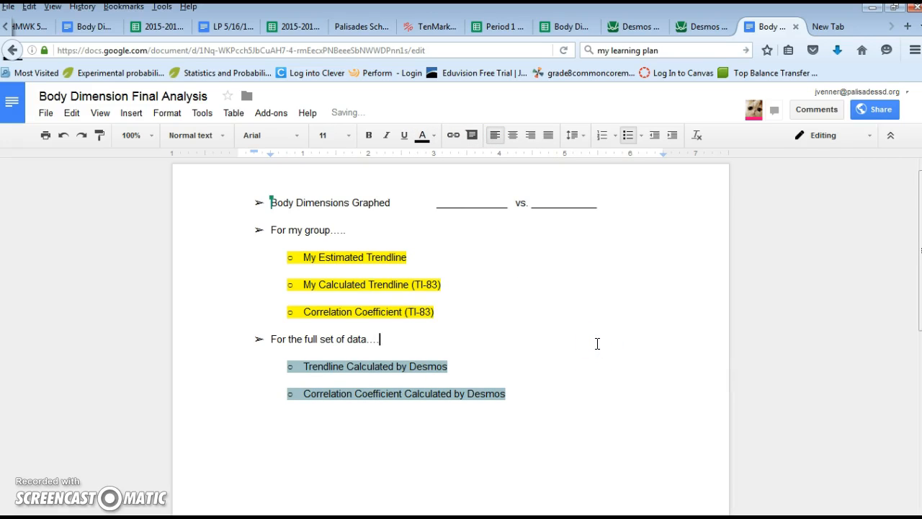
mouse_move(468, 433)
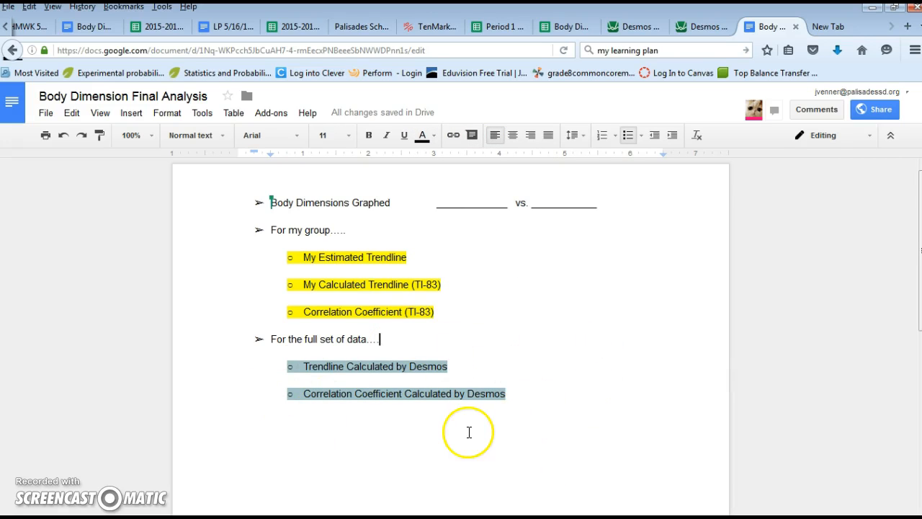
mouse_move(474, 242)
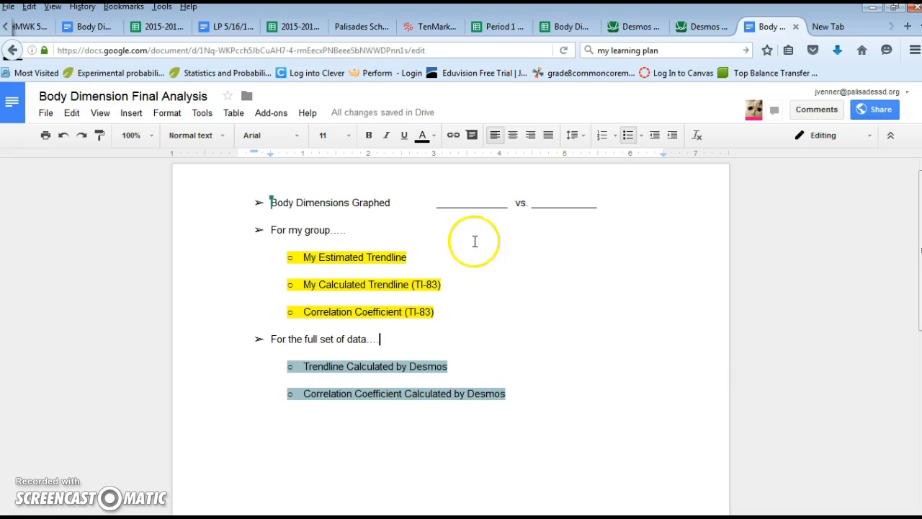